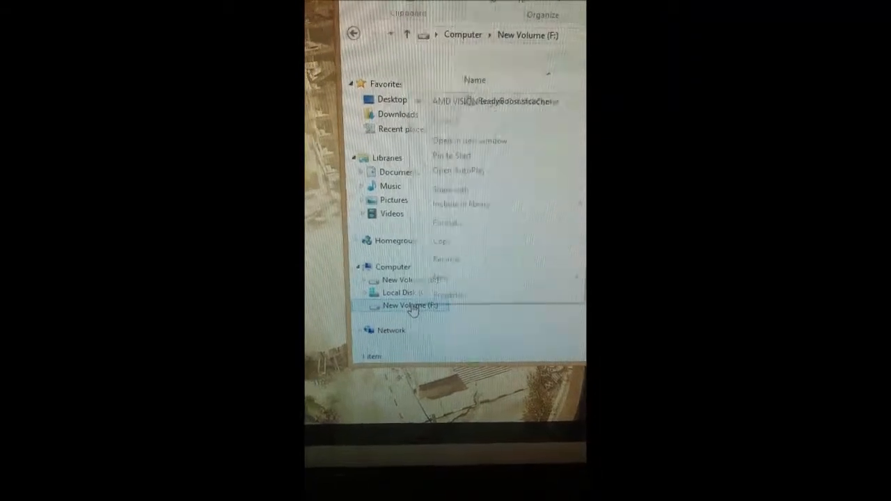
- Bring up the context menu of management actions for Computer in the navigation pane
right_click(400, 305)
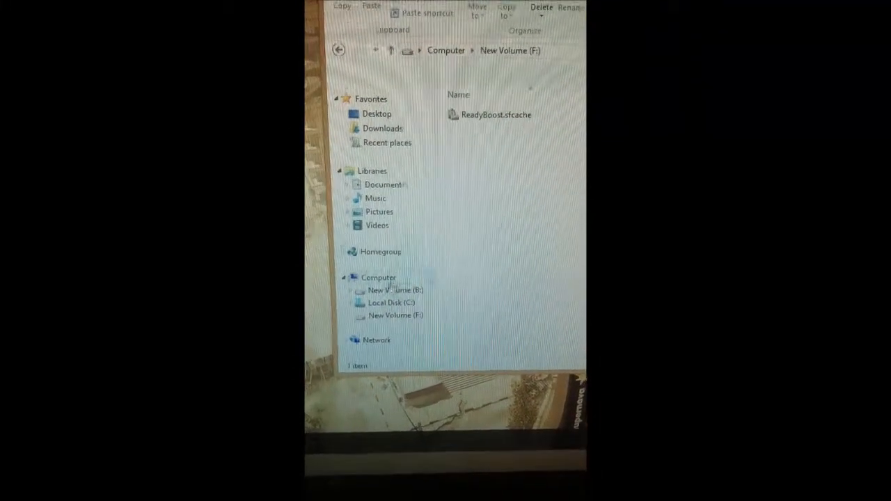
right_click(361, 264)
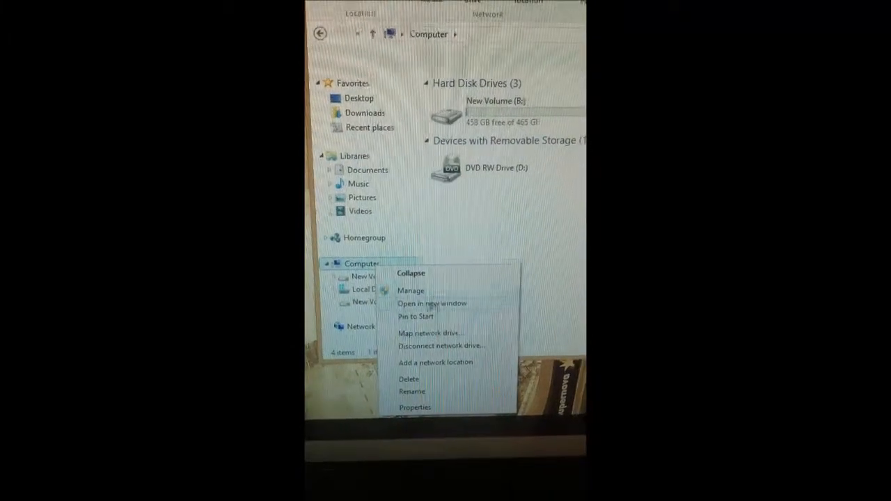
left_click(410, 290)
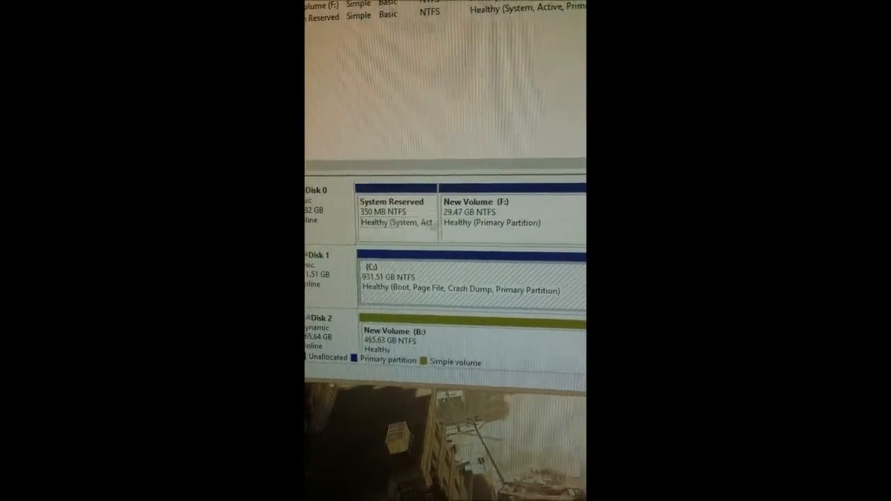
right_click(390, 216)
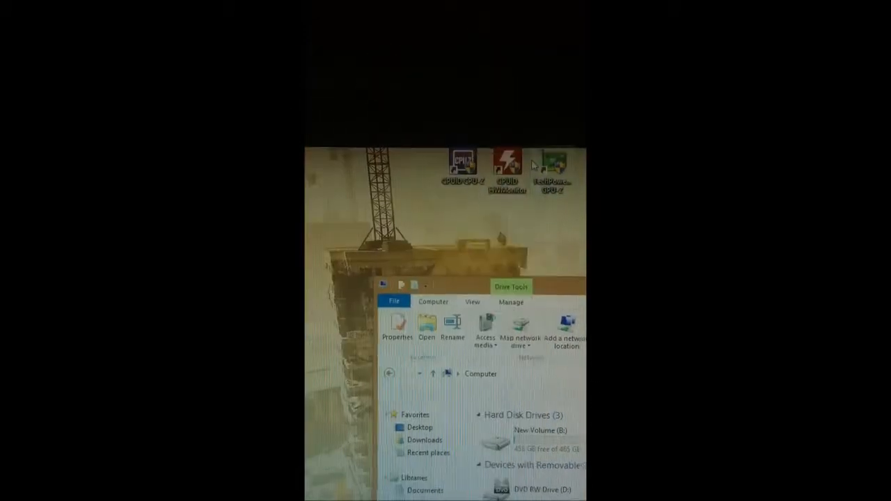
- Bring up the context menu for the New Volume (F:) drive
right_click(480, 171)
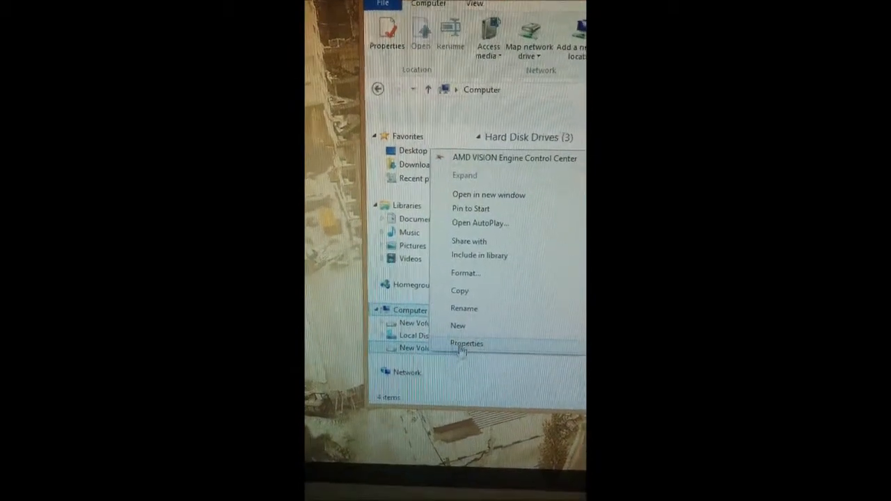
- Show New Volume (F:) Properties on the ReadyBoost page with 'Use this device' chosen
left_click(467, 343)
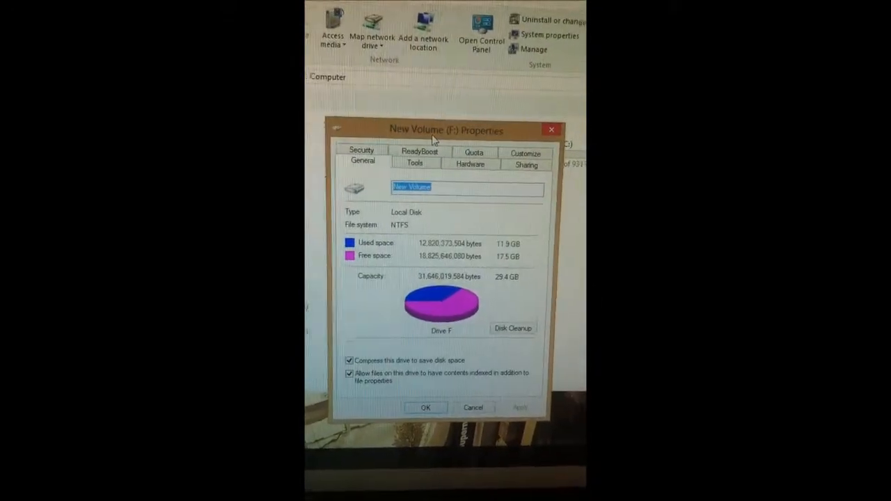
left_click(419, 151)
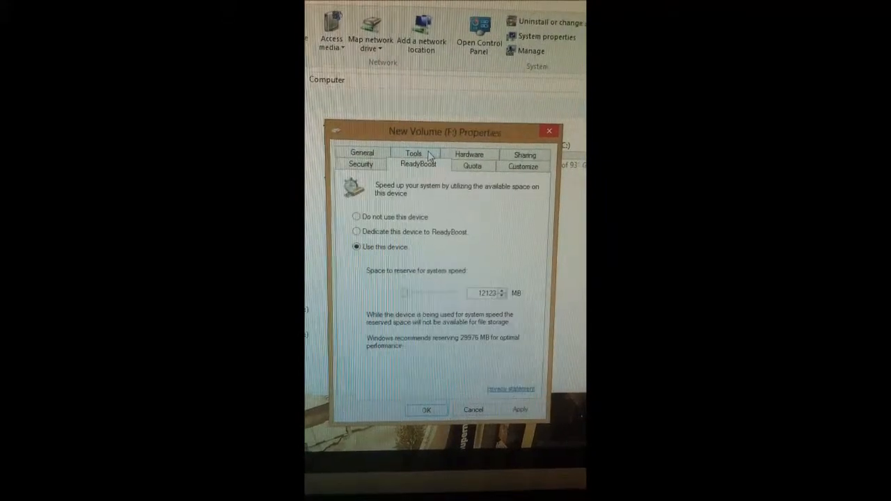